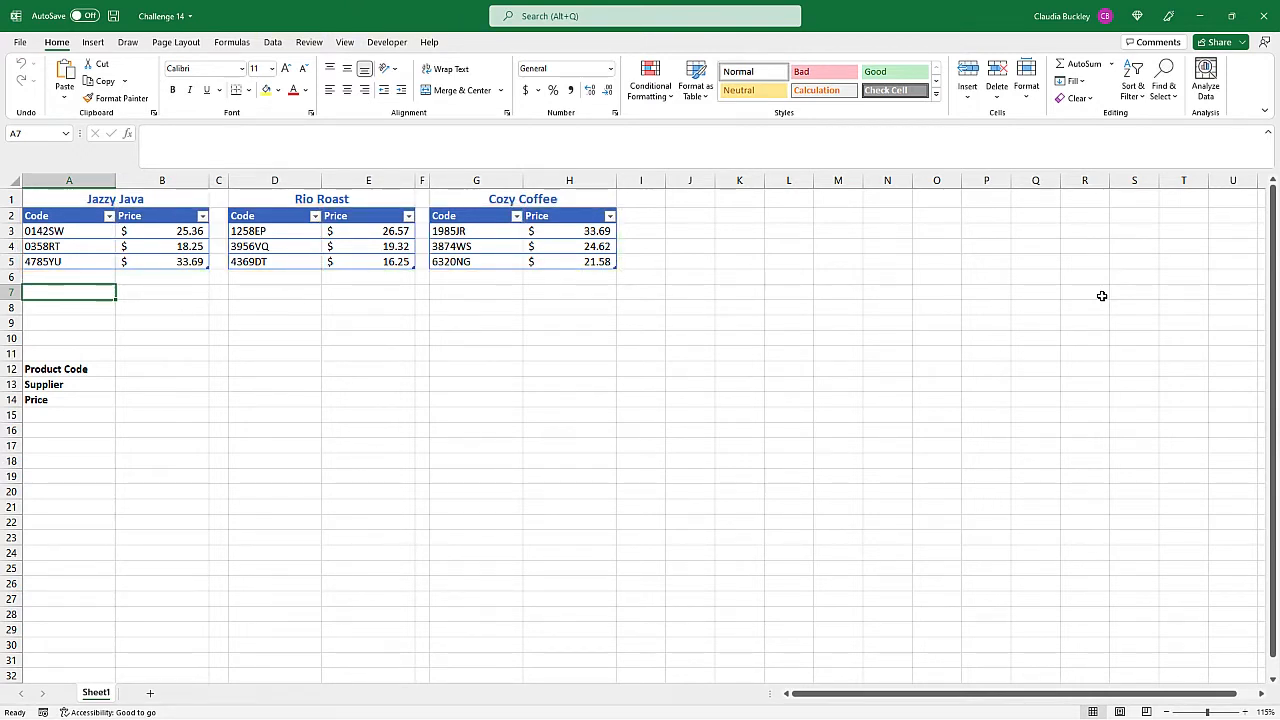
mouse_move(715, 298)
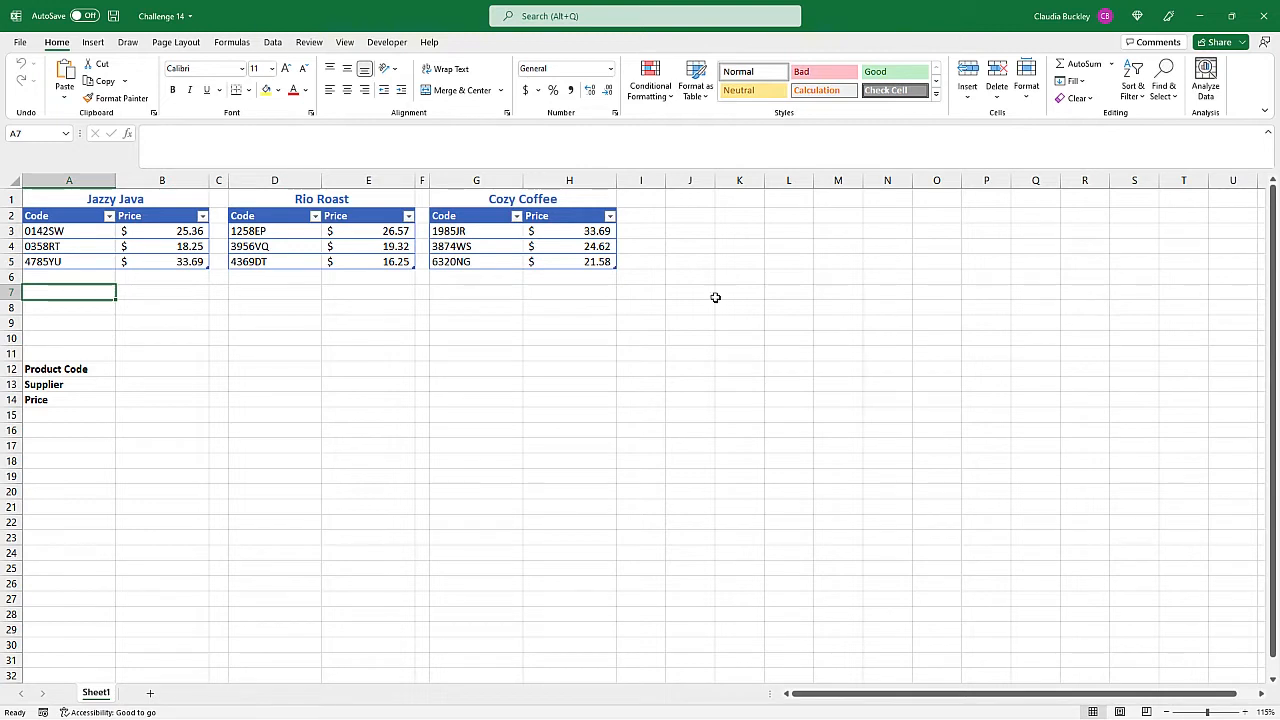
click(161, 369)
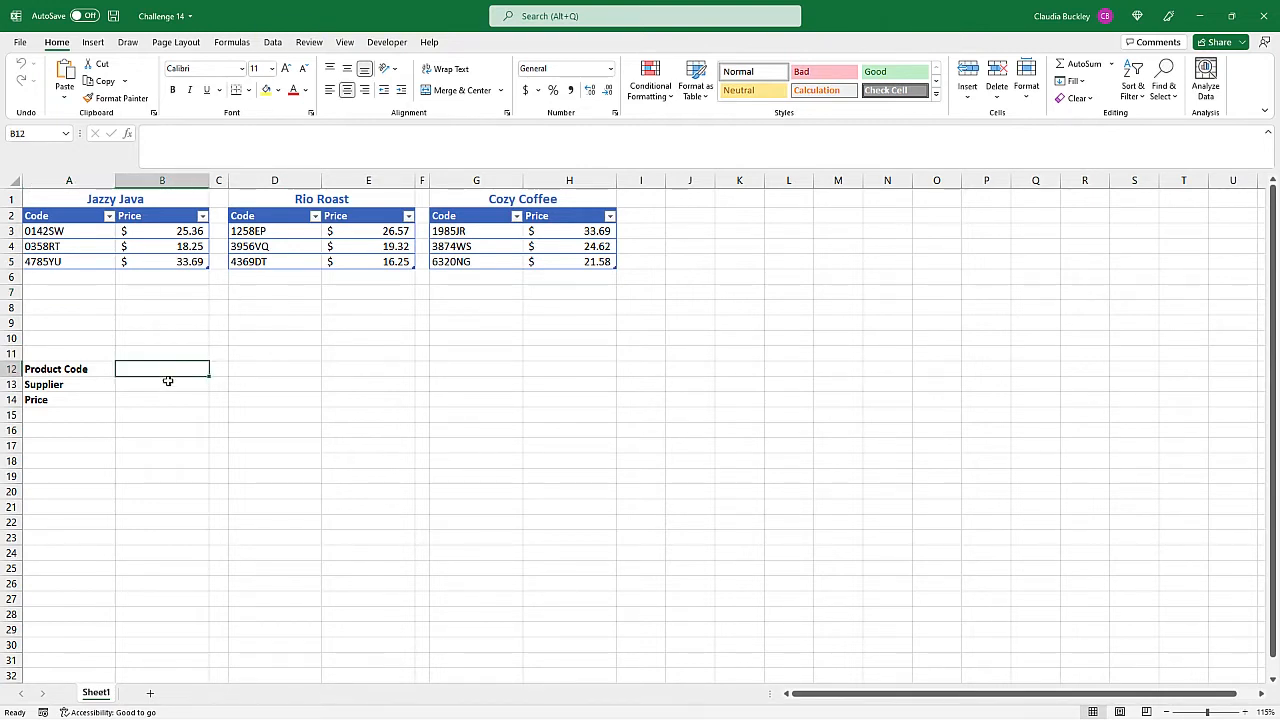
click(161, 384)
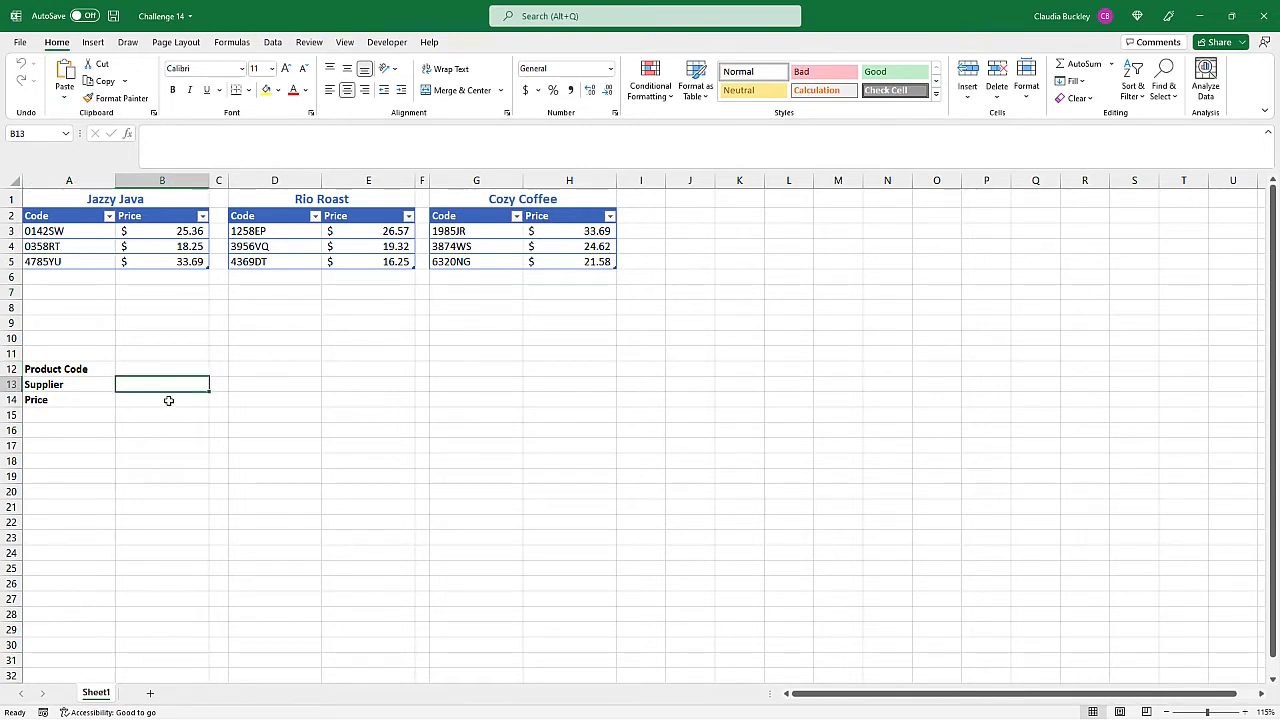
click(161, 399)
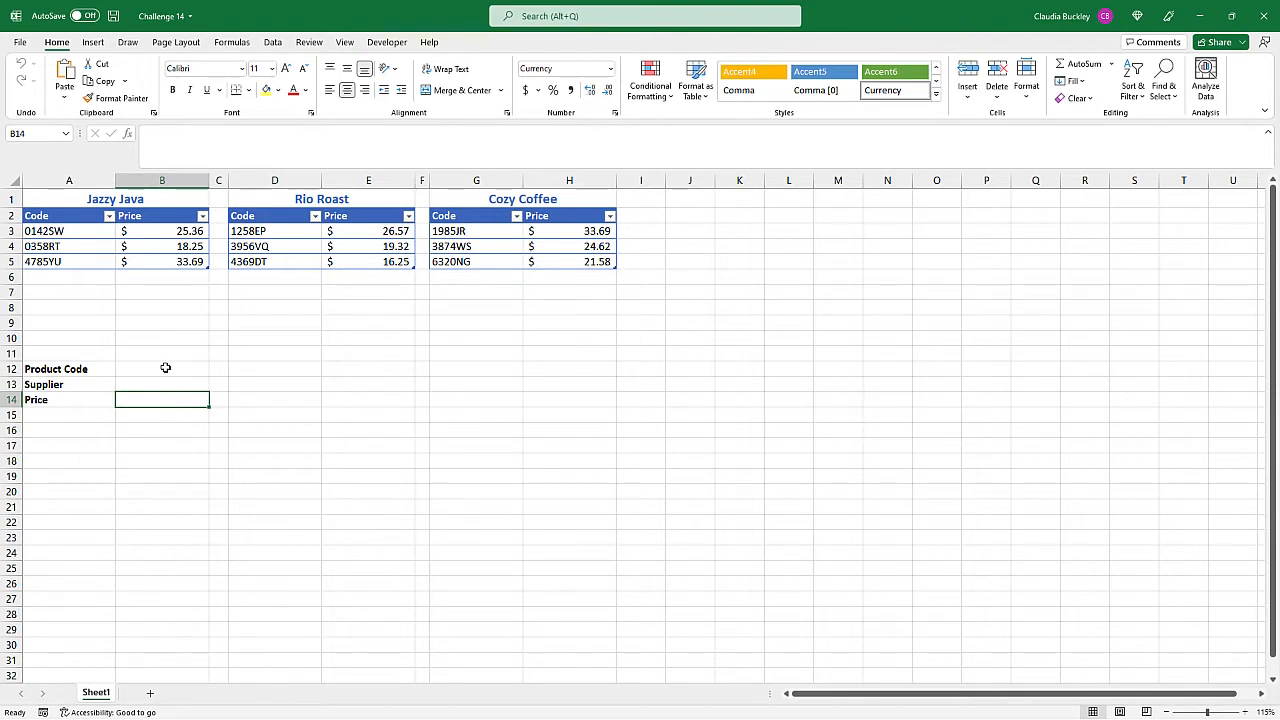
click(161, 368)
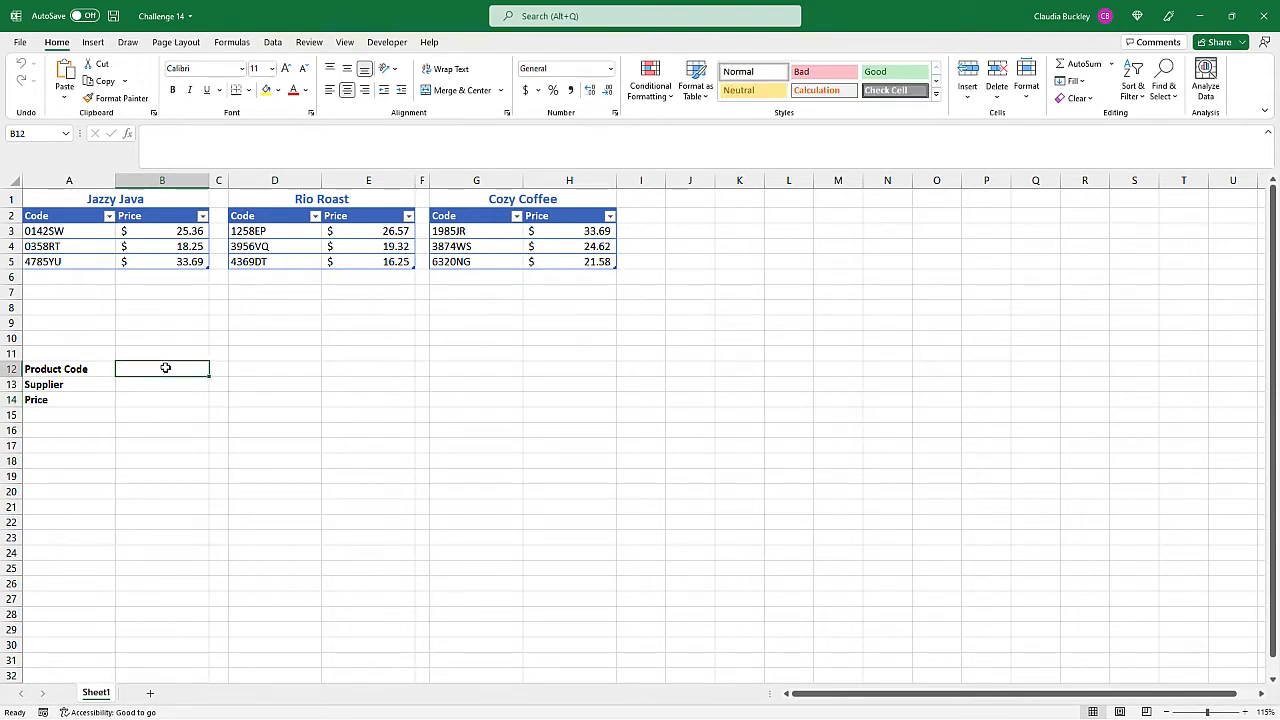